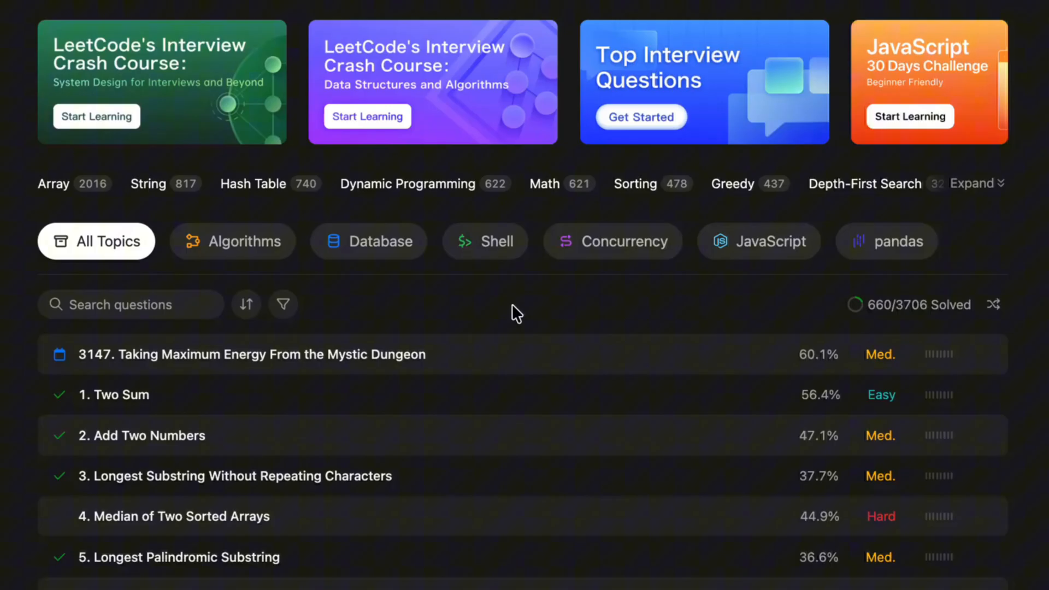
# Show the problem-list filter panel with its status, difficulty, topics and language options.
pyautogui.click(283, 303)
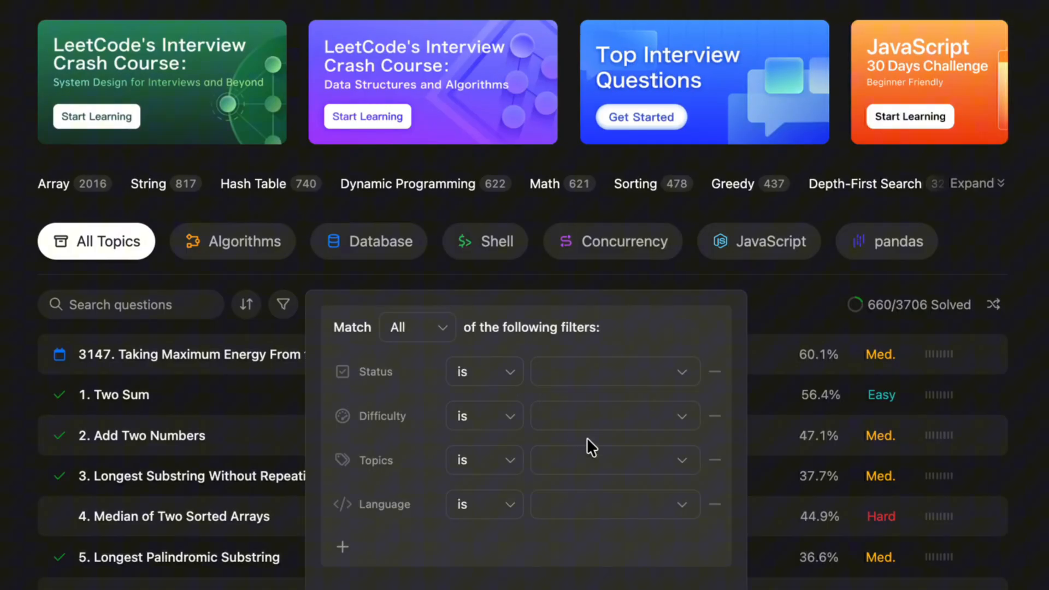